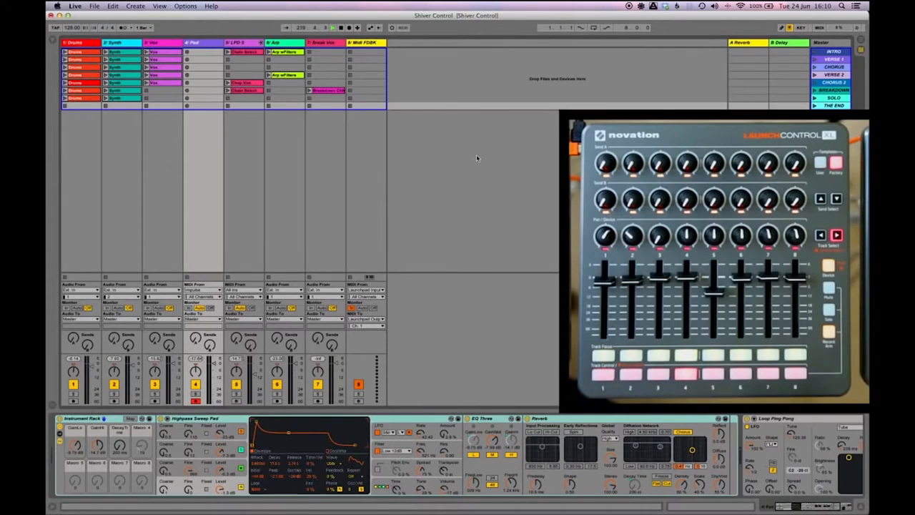
scroll("down", 3)
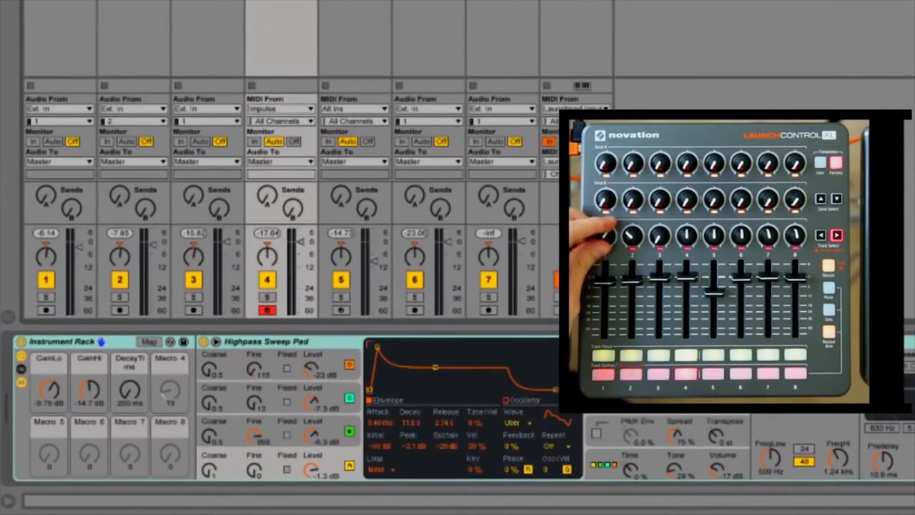